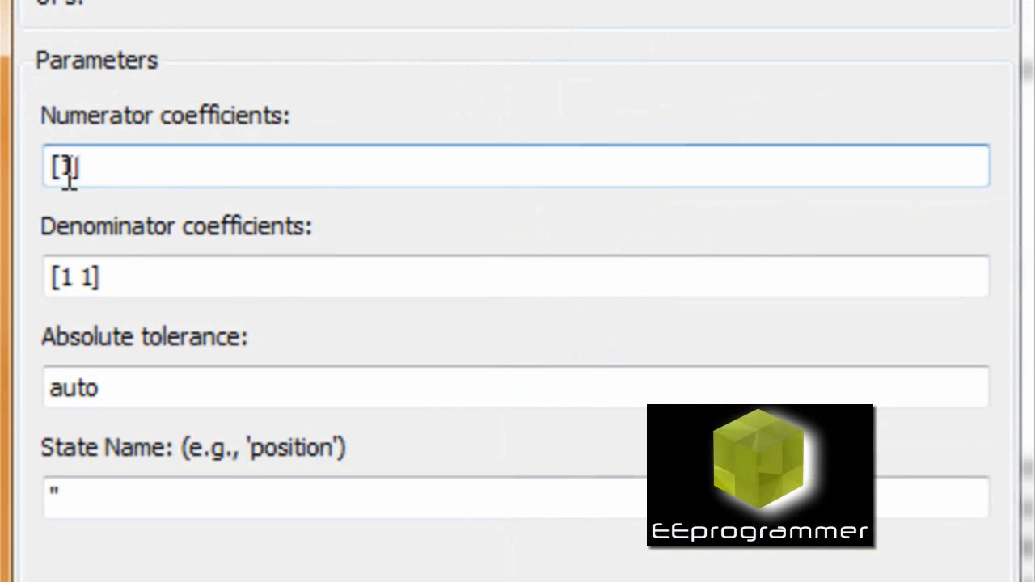
# - Enter Transfer Fcn numerator [1/(2*pi*100) 0], keeping denominator [1 1]
pyautogui.write('1')
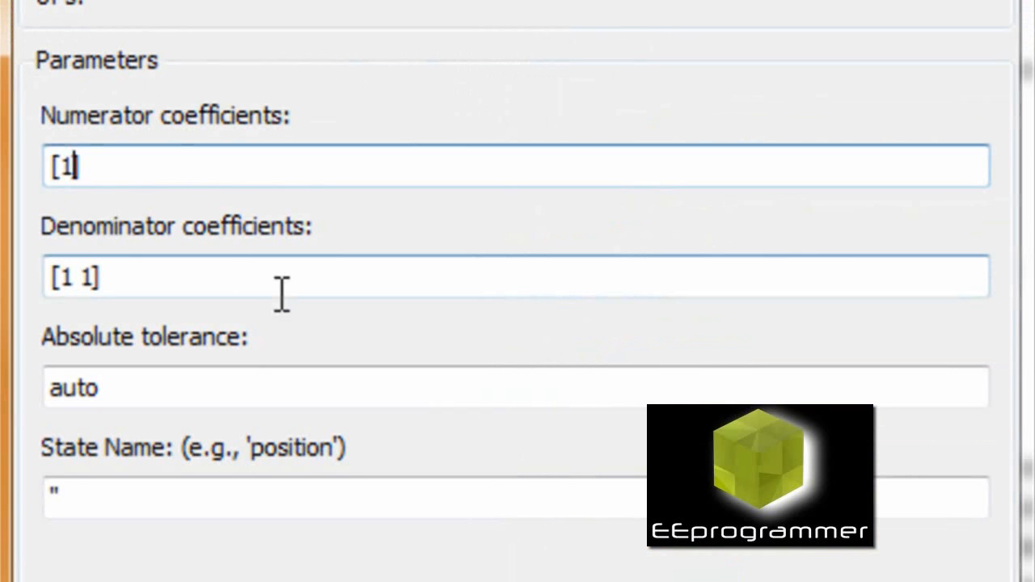
pyautogui.write('/0]')
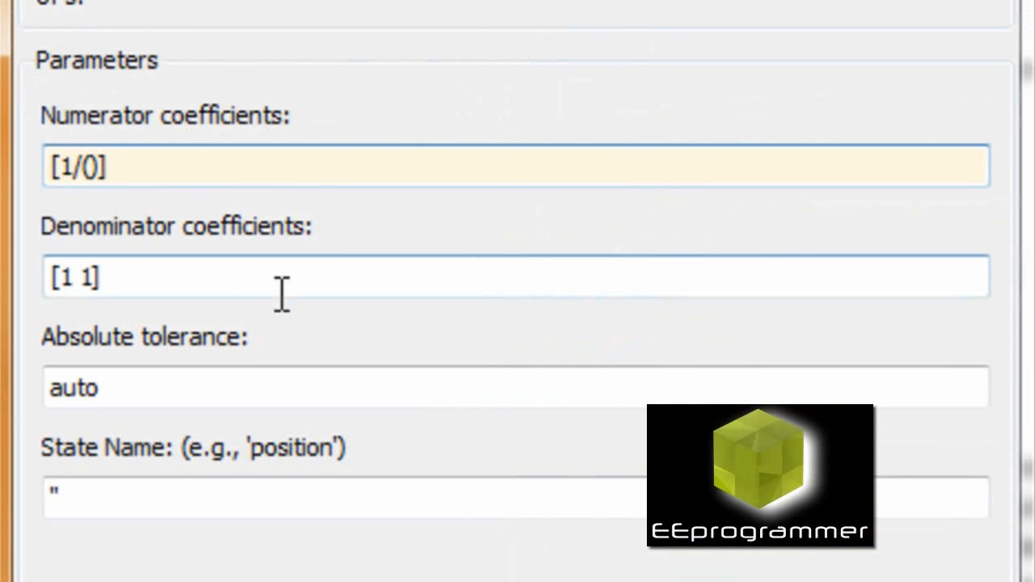
pyautogui.write('(2*pi*10)')
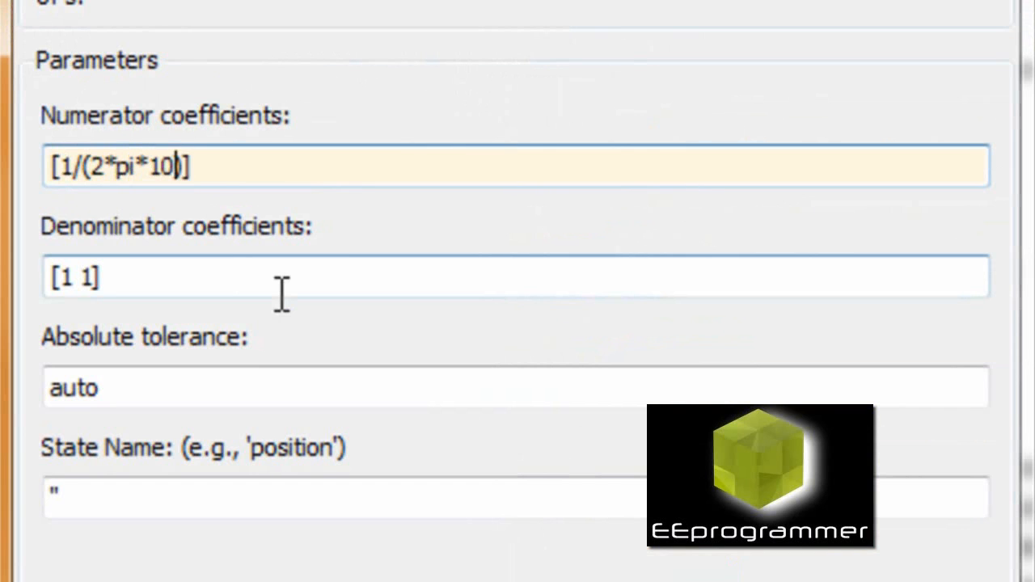
pyautogui.write('0)')
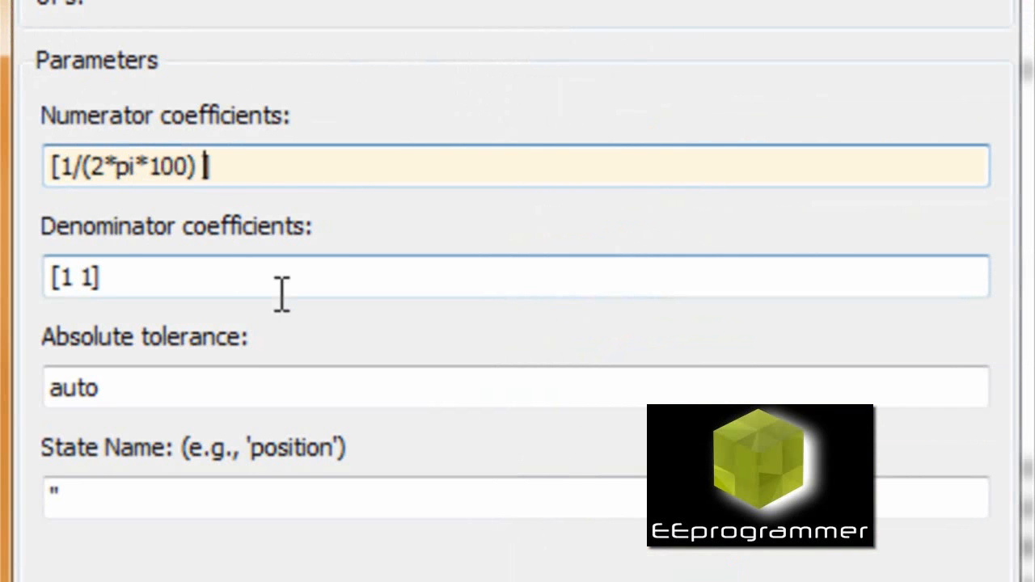
pyautogui.write('0]')
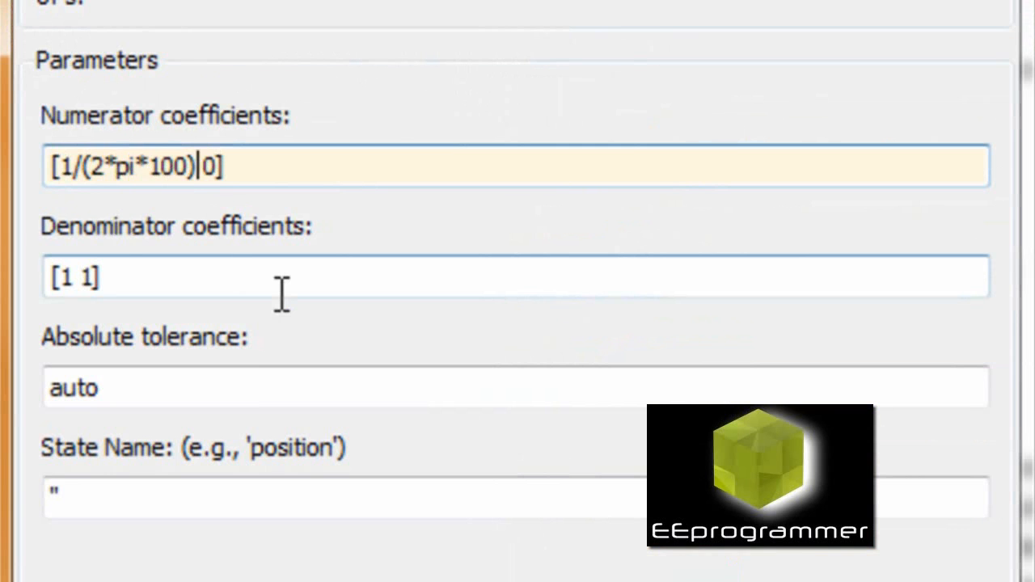
pyautogui.doubleClick(126, 166)
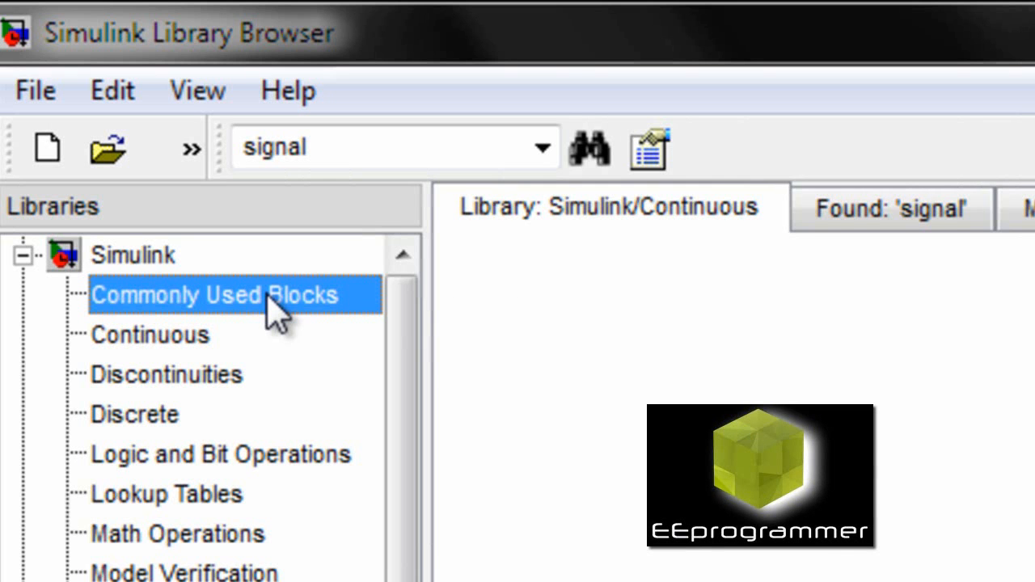
# - Add a Signal Generator block from the library search results to the model
pyautogui.click(213, 295)
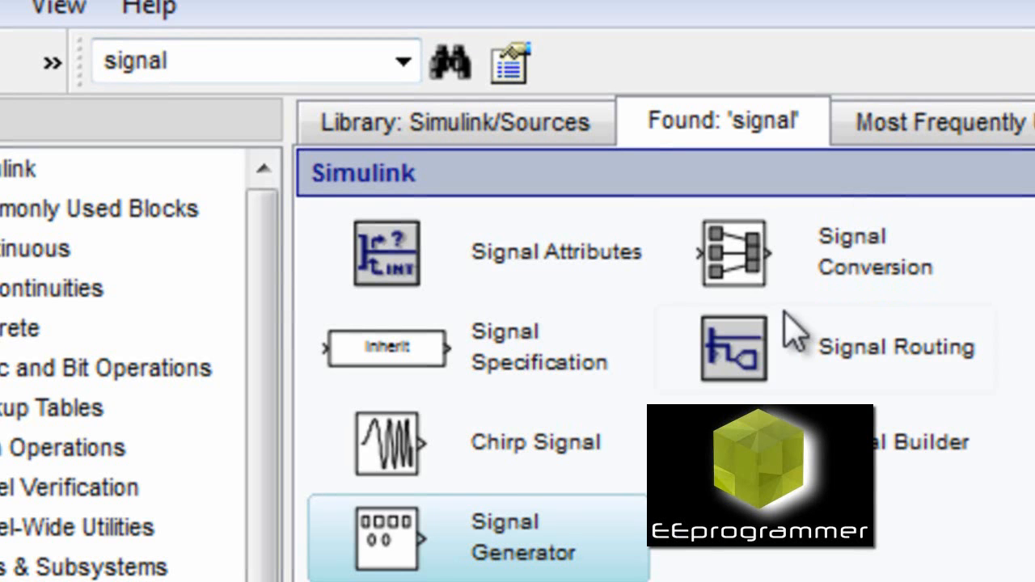
pyautogui.doubleClick(386, 538)
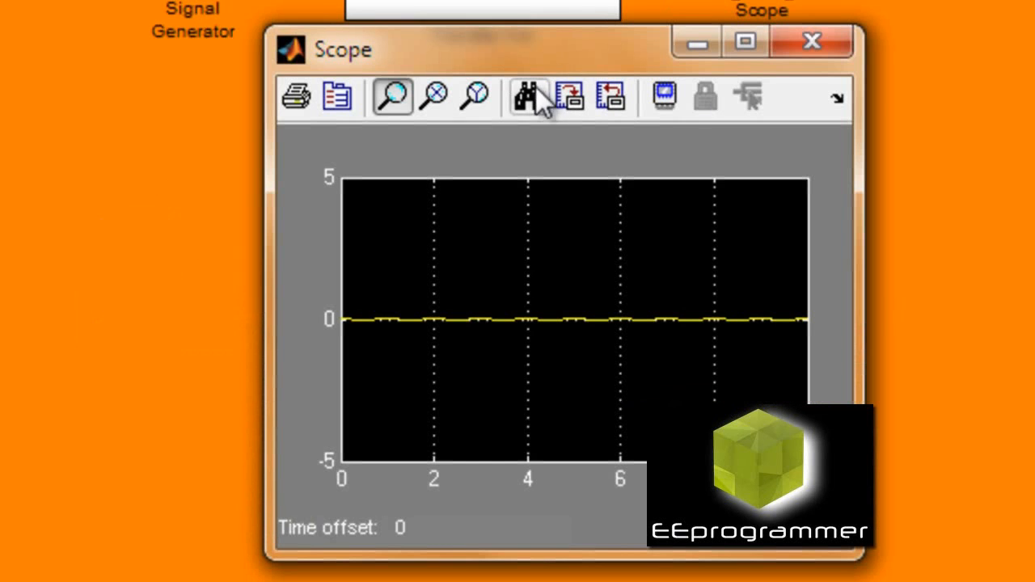
# - Autoscale the Scope axes to fit the nearly flat filtered output
pyautogui.rightClick(530, 97)
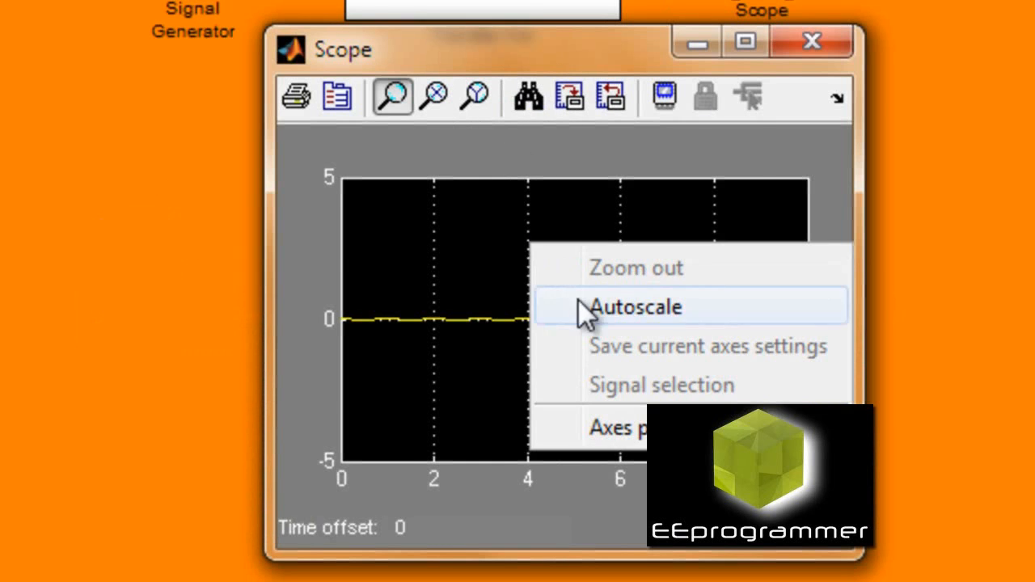
pyautogui.click(636, 307)
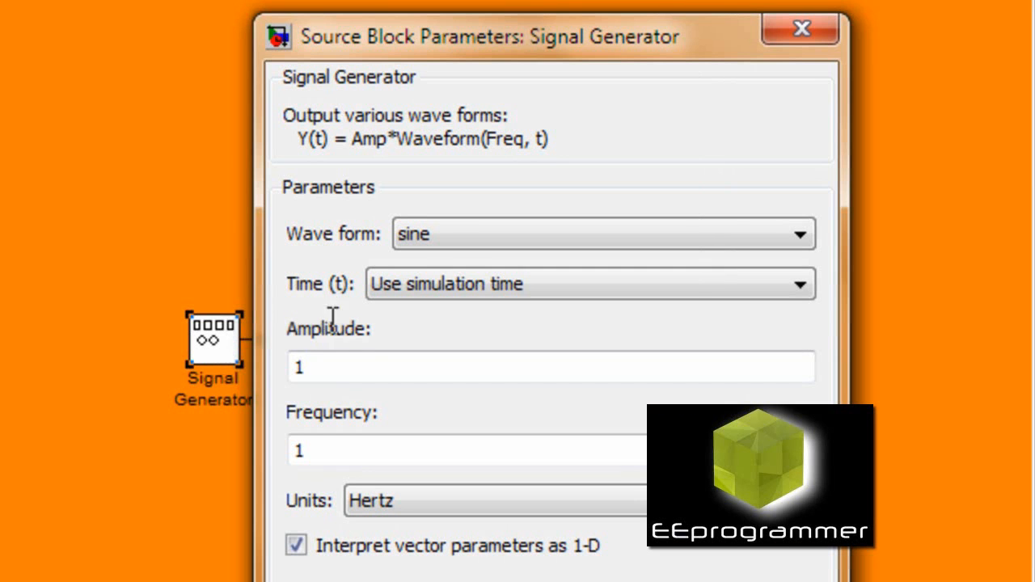
# - Change the Signal Generator's sine Frequency from 1 to 100000 Hz
pyautogui.click(469, 450)
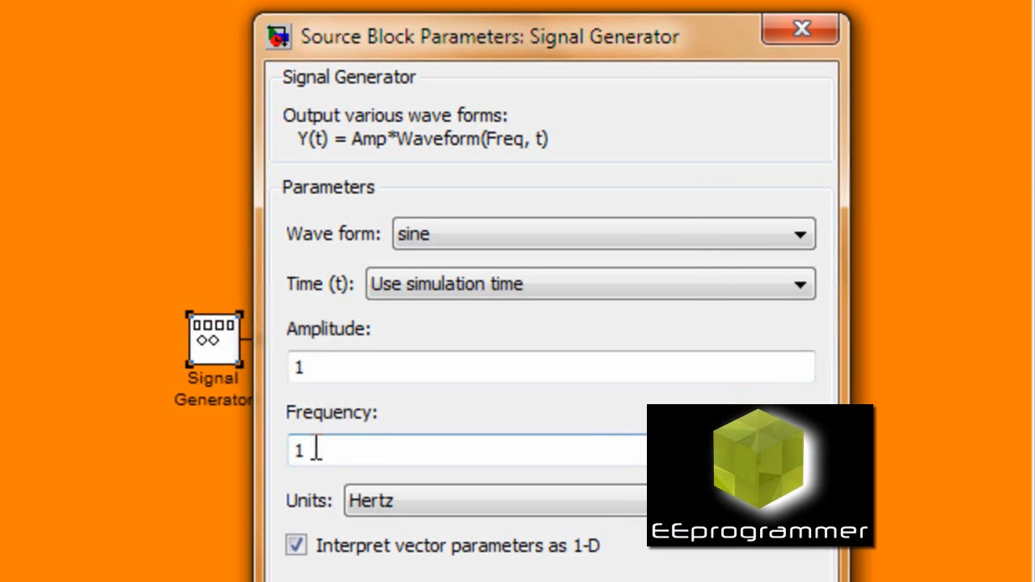
pyautogui.write('00000')
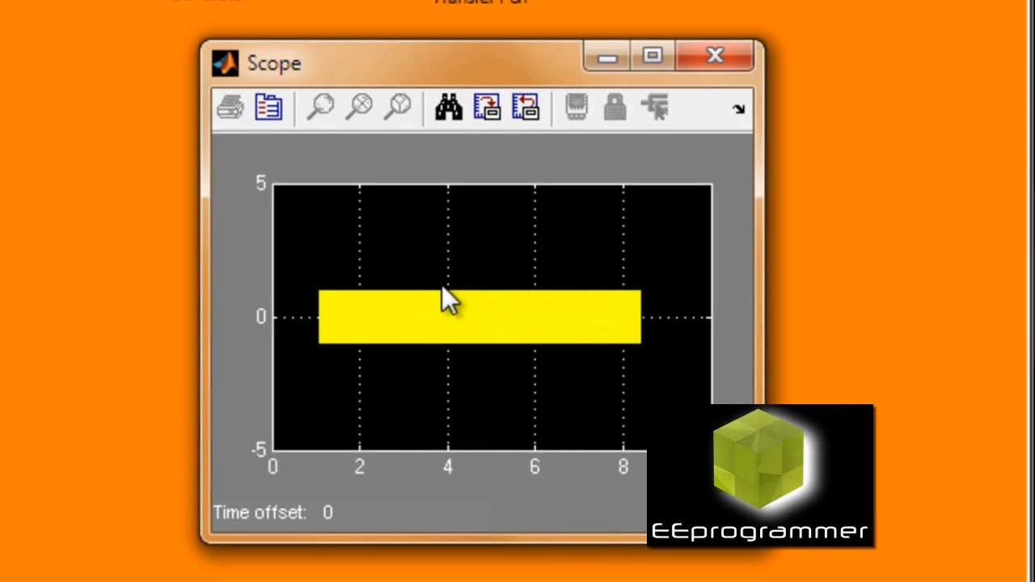
# - Zoom into the Scope trace's end near 9.944 s until individual ±1 cycles show
pyautogui.click(320, 107)
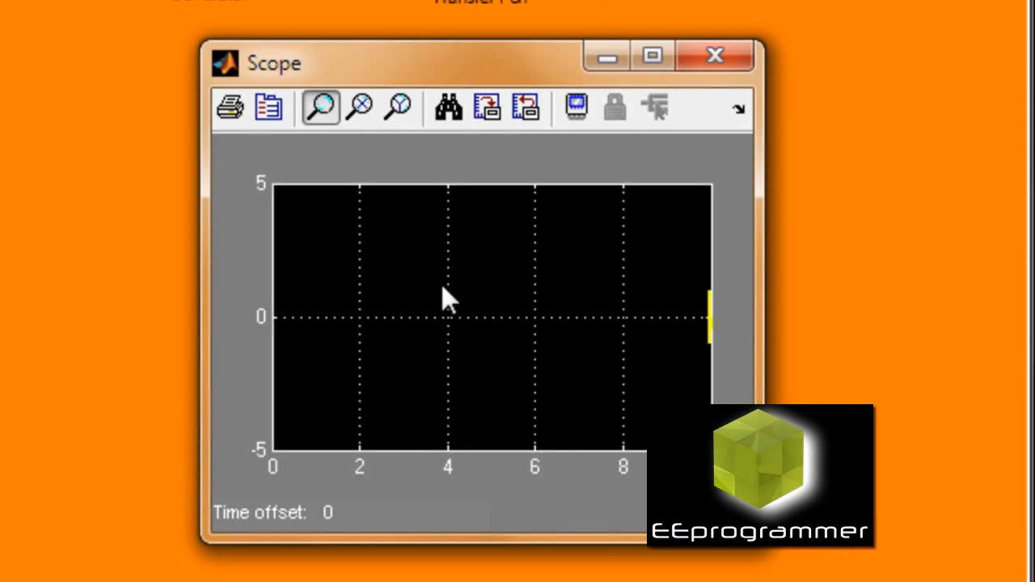
pyautogui.click(319, 107)
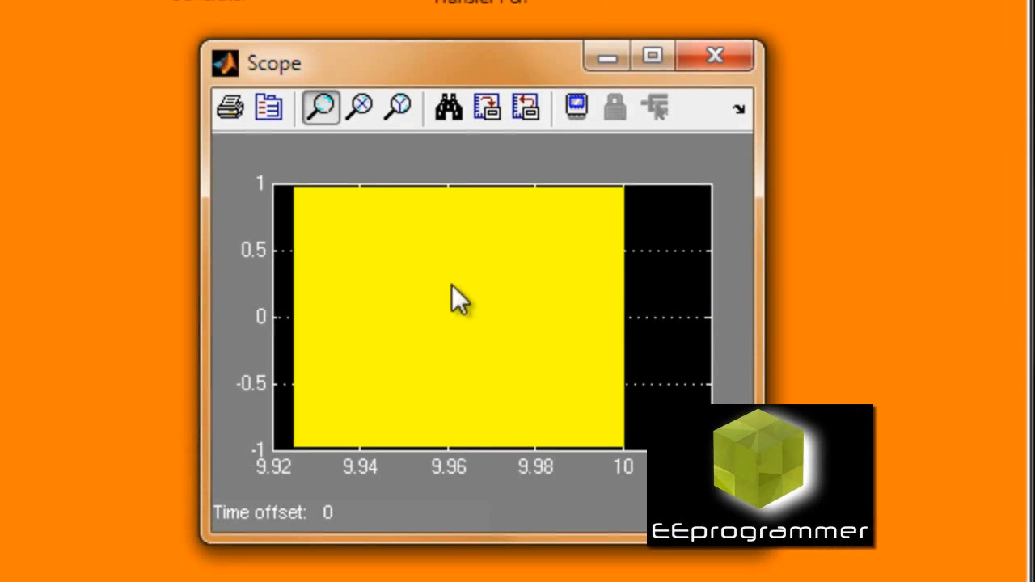
pyautogui.click(359, 108)
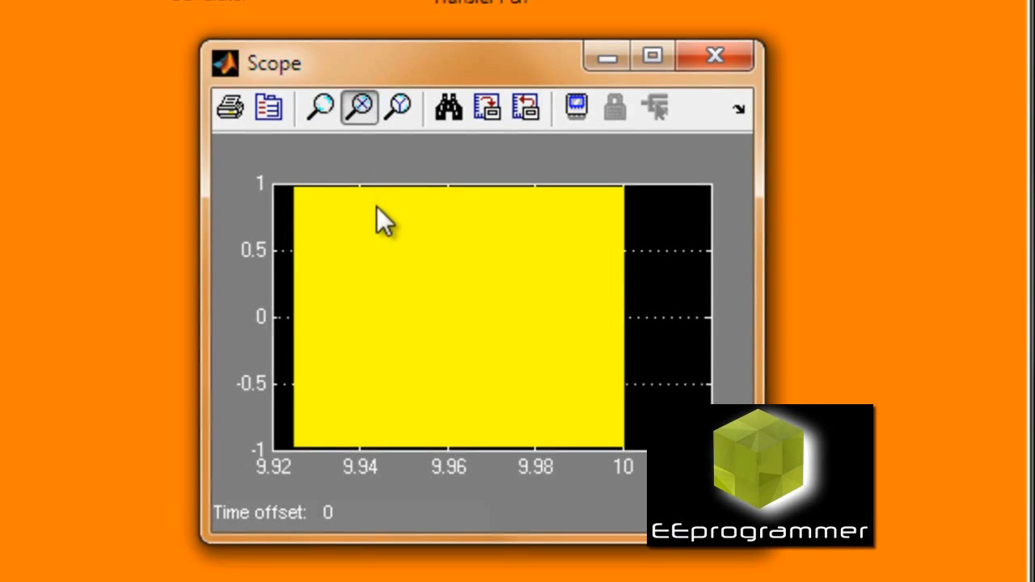
pyautogui.click(358, 107)
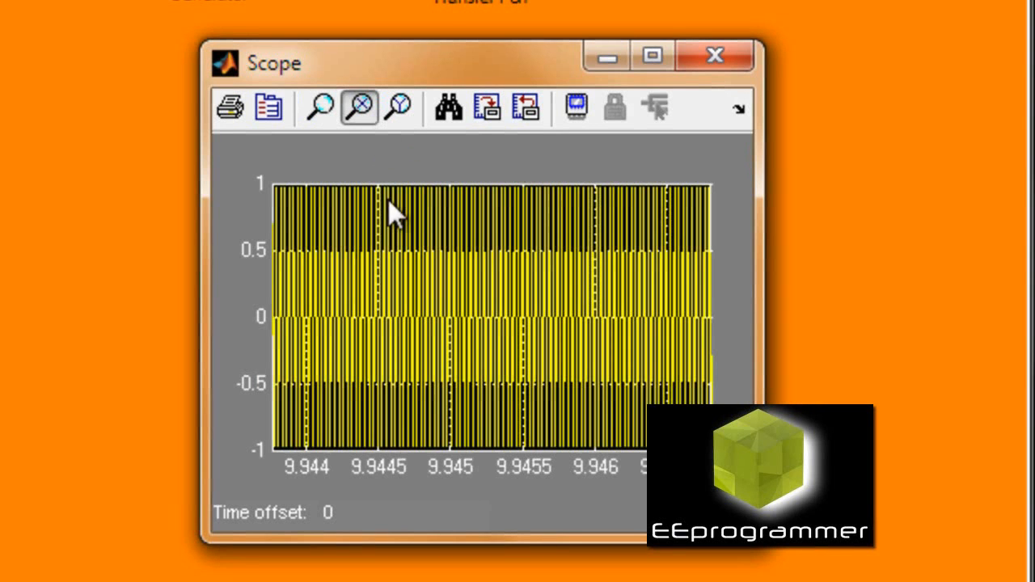
pyautogui.click(358, 107)
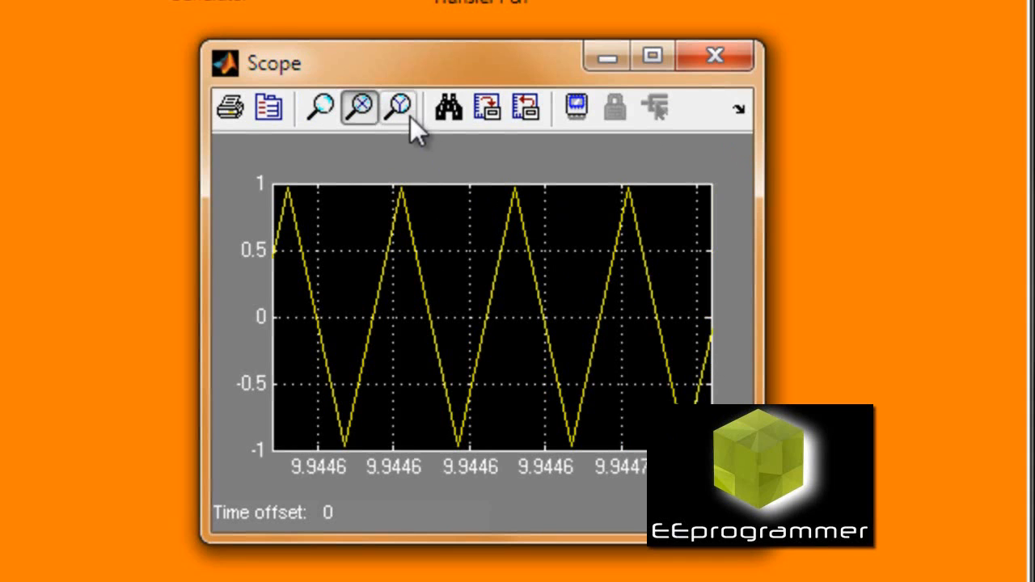
pyautogui.moveTo(315, 190)
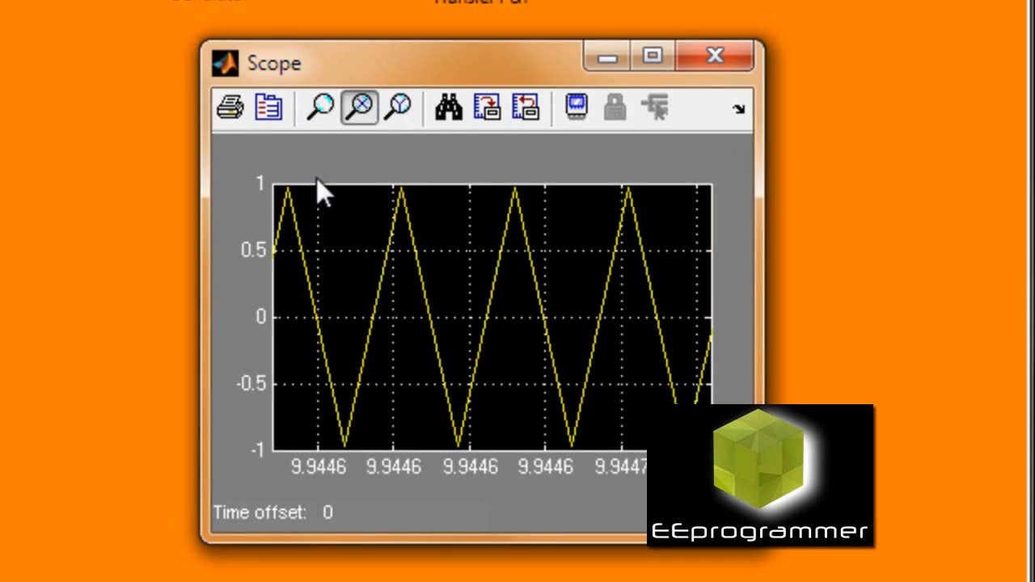
pyautogui.moveTo(404, 141)
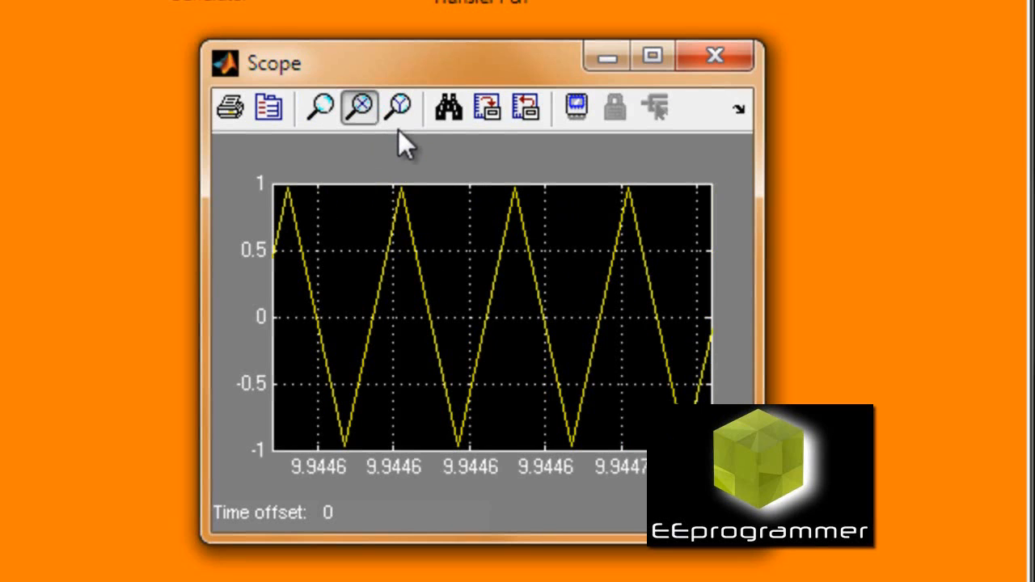
pyautogui.moveTo(714, 56)
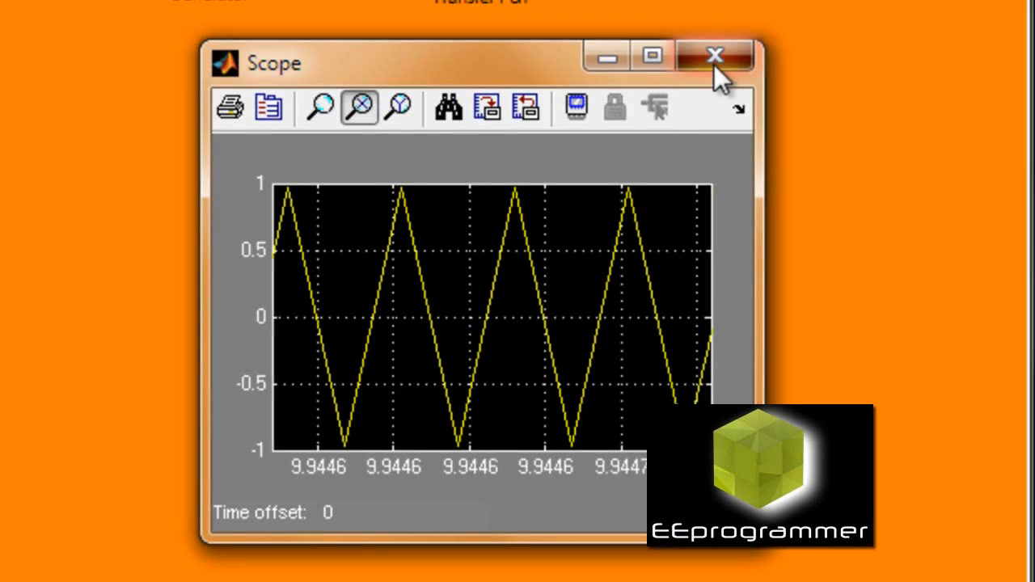
pyautogui.moveTo(505, 246)
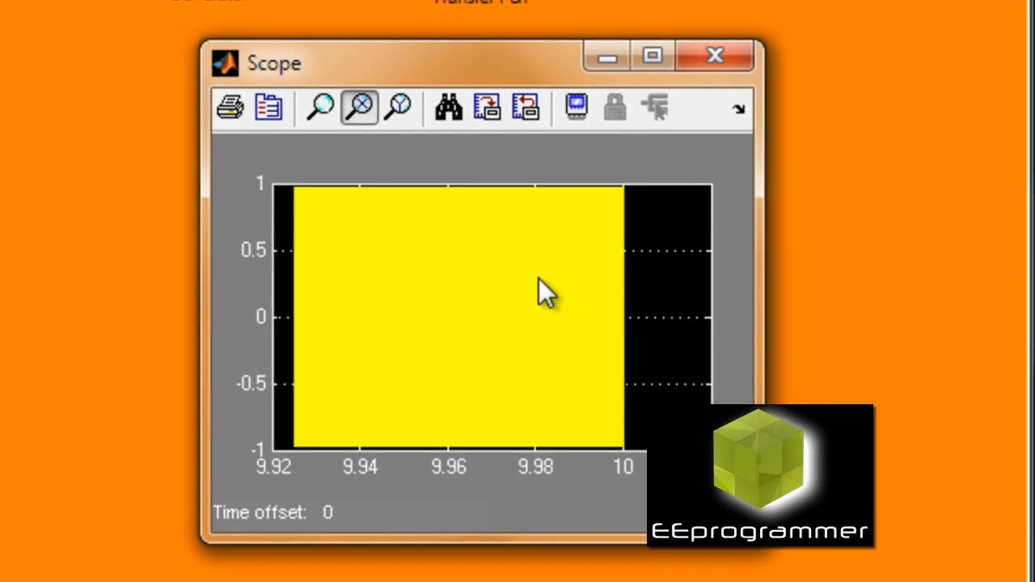
pyautogui.moveTo(409, 238)
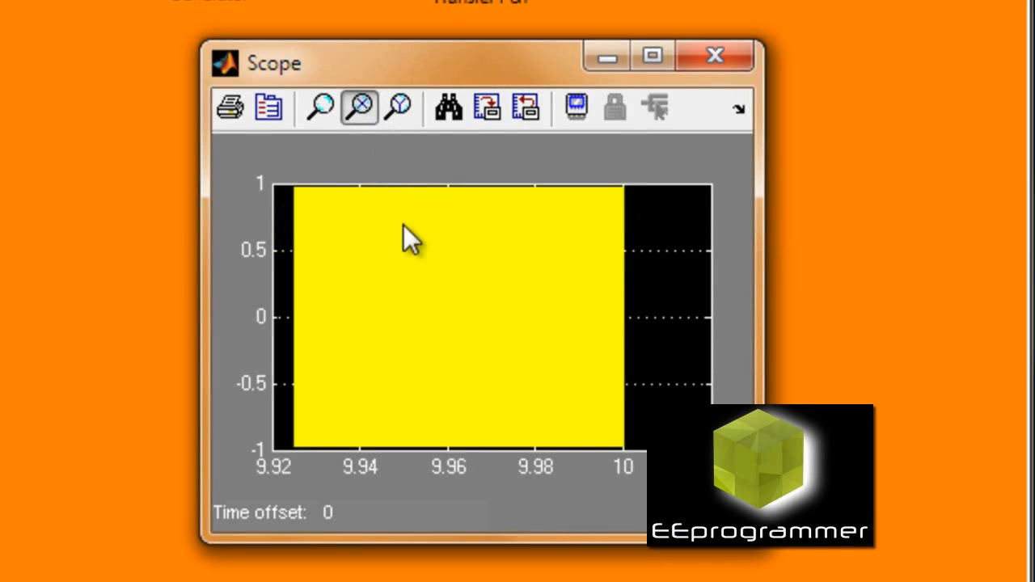
# - Drag-zoom the Scope time axis to about 9.9556–9.9562 s, showing ±1 oscillation
pyautogui.moveTo(412, 239); pyautogui.dragTo(513, 291)
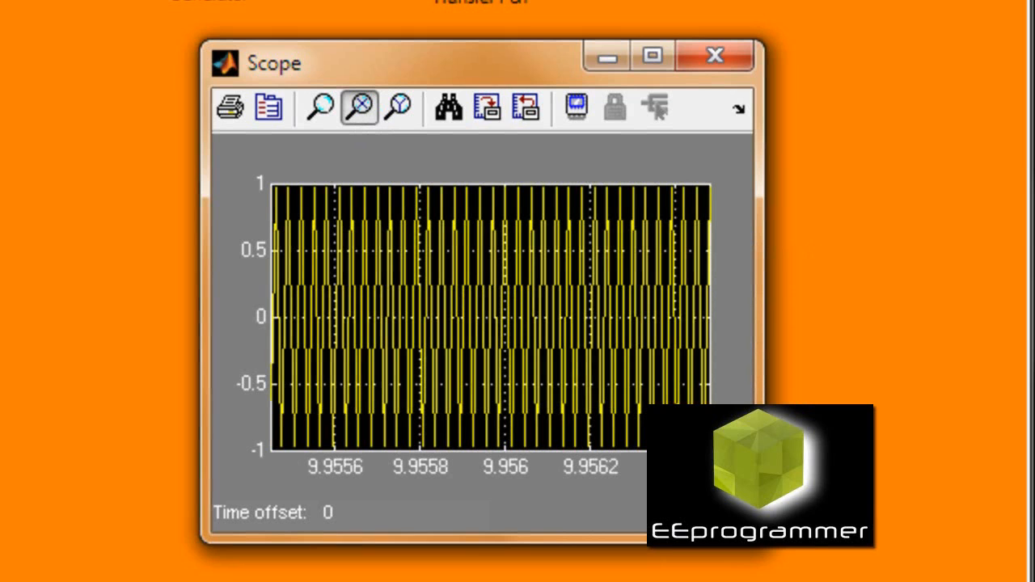
pyautogui.moveTo(641, 461)
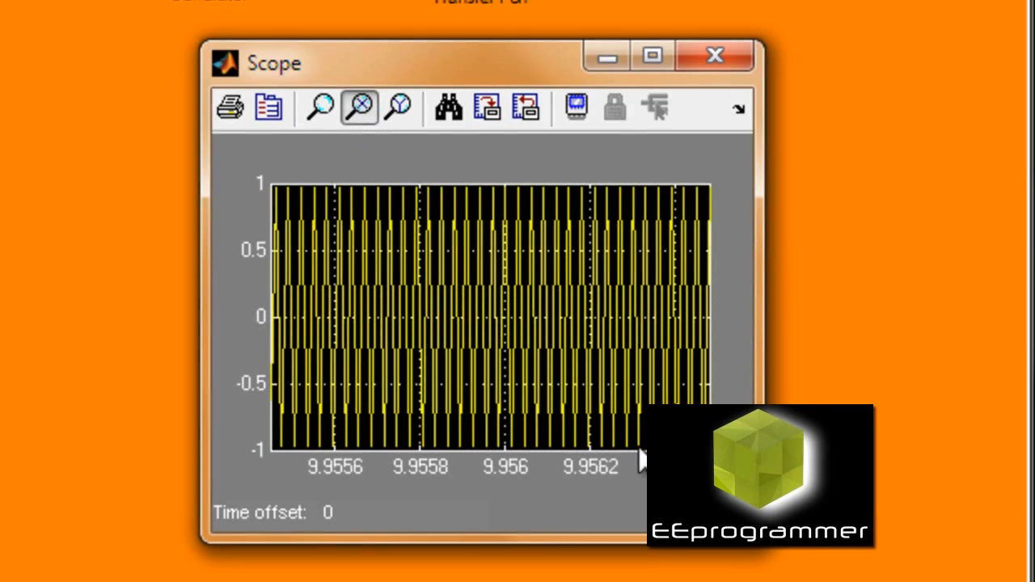